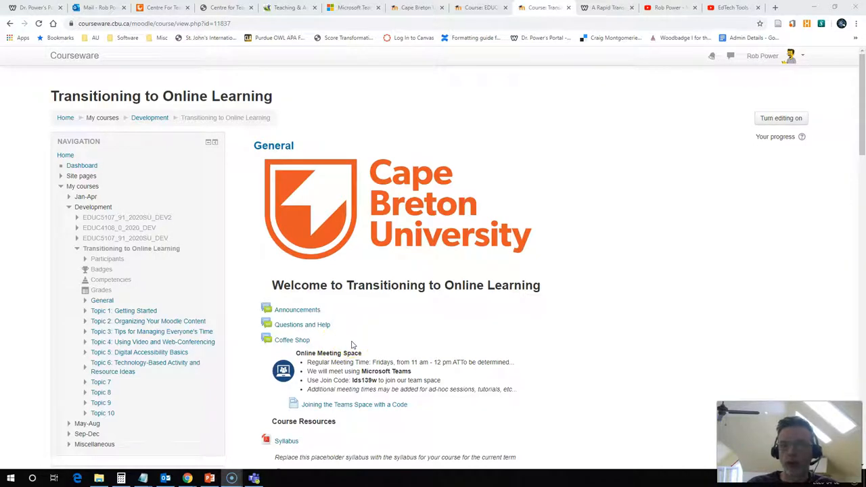
mouse_move(357, 342)
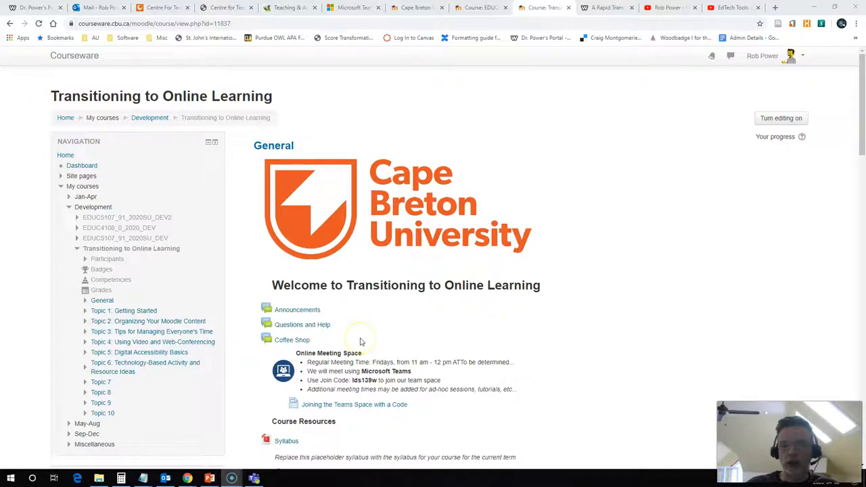
mouse_move(376, 338)
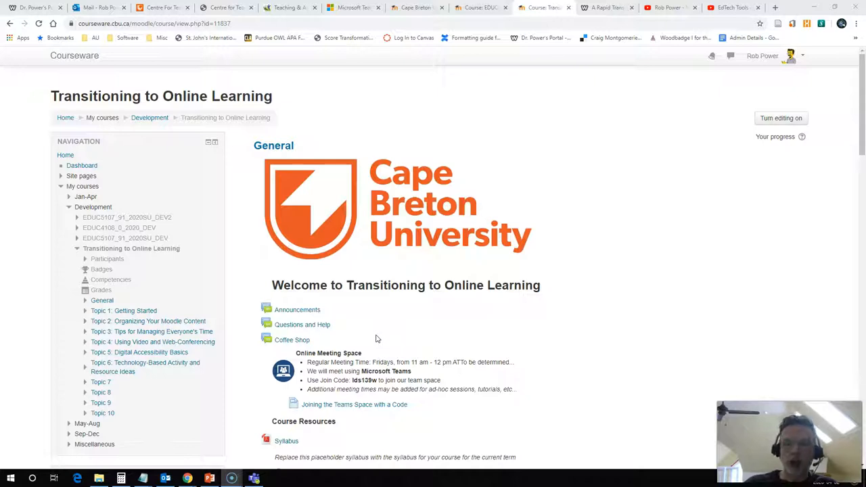
mouse_move(471, 279)
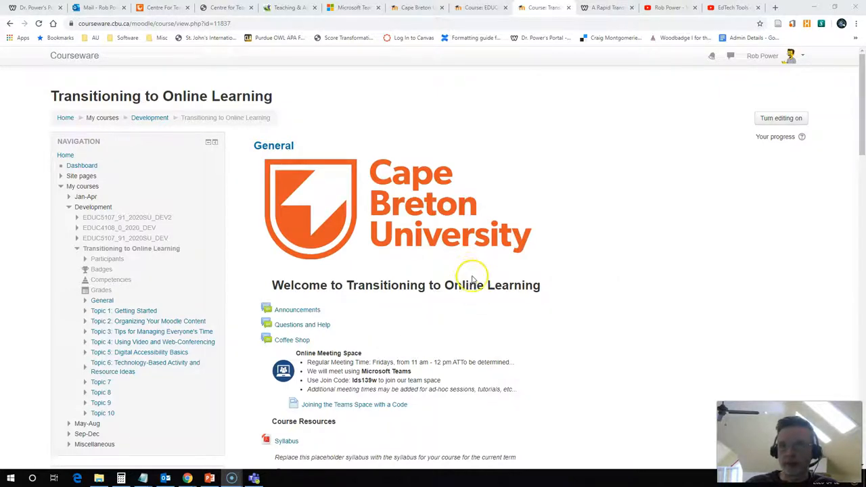
mouse_move(471, 277)
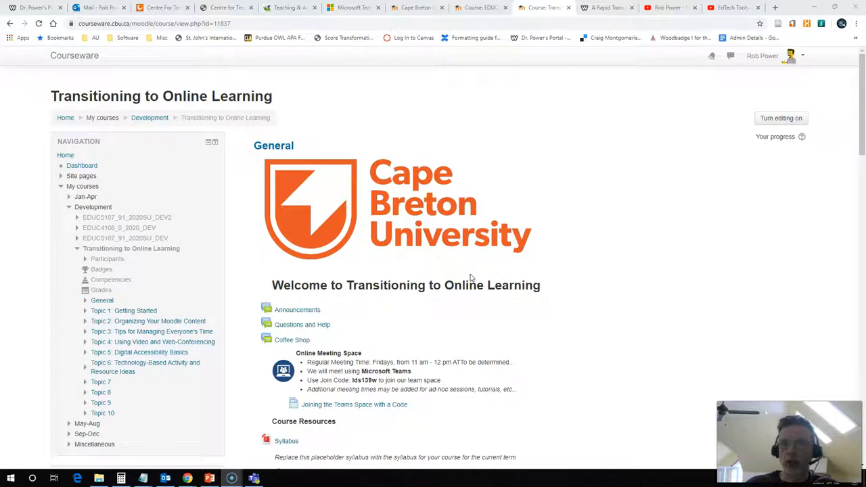
mouse_move(480, 8)
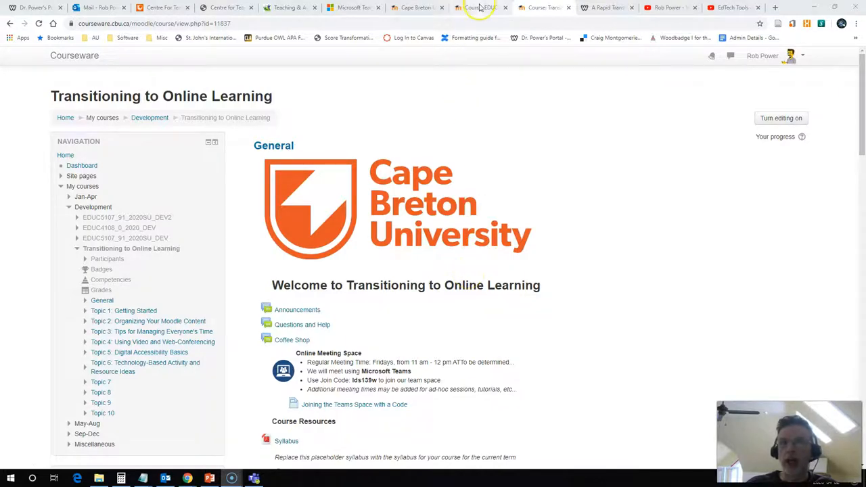
- Switch to the Leveraging Technology for Learning course and scroll down through its page
left_click(480, 8)
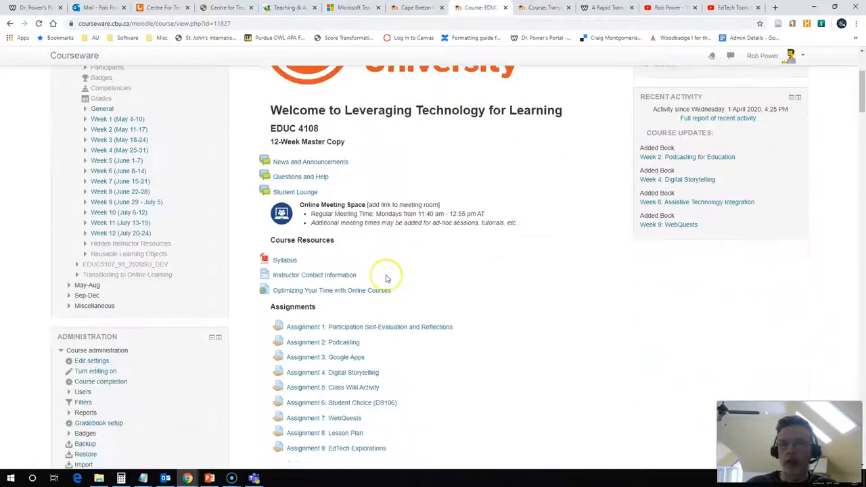
scroll("down", 3)
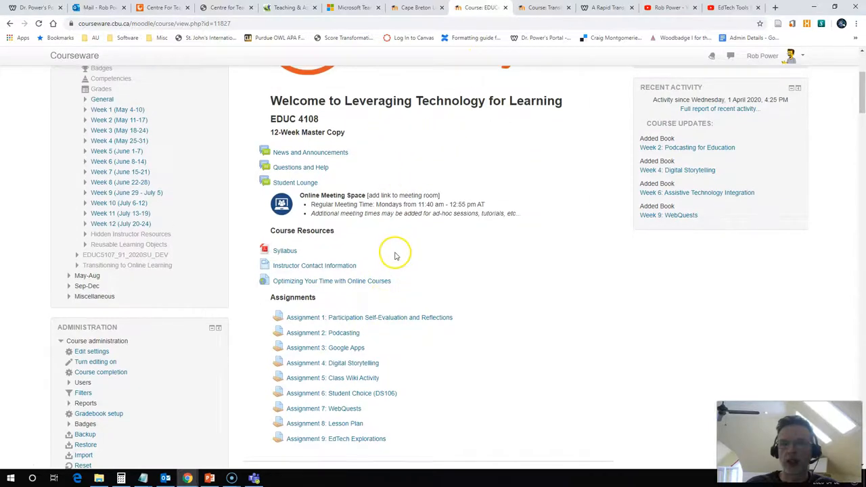
scroll("down", 3)
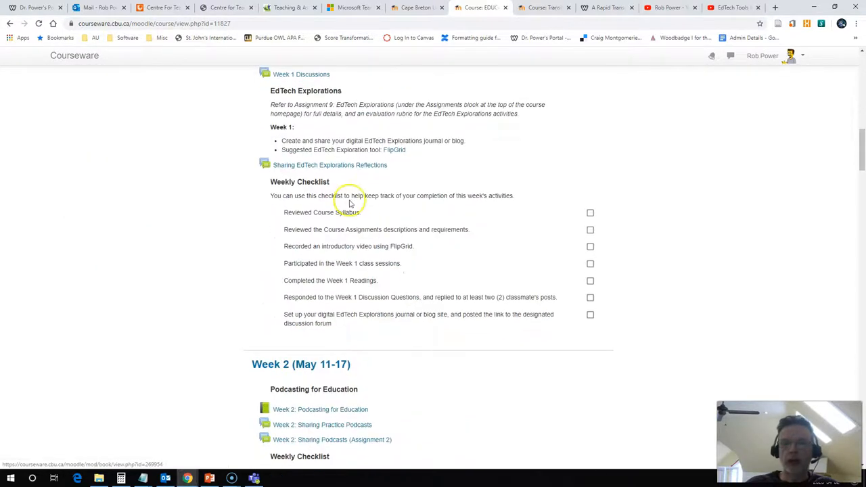
scroll("down", 3)
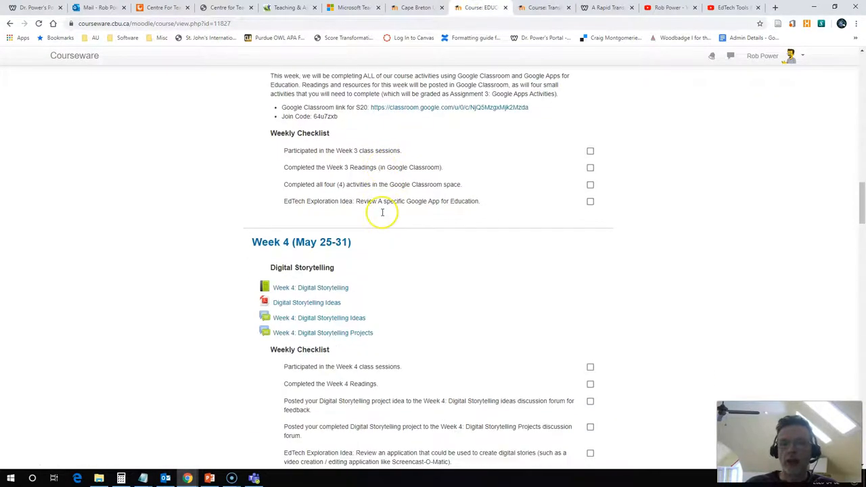
scroll("down", 3)
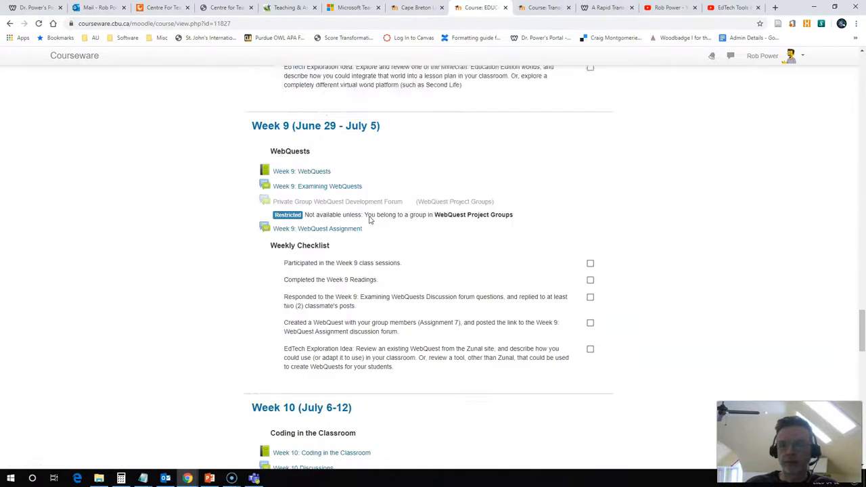
scroll("down", 3)
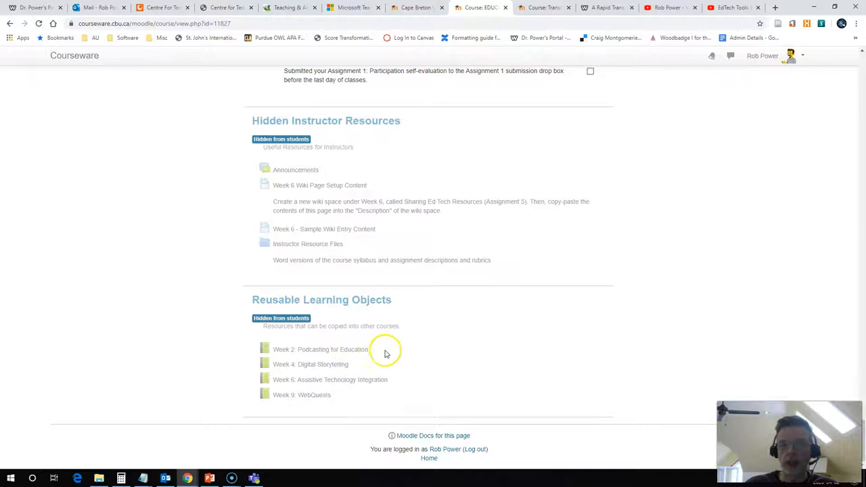
mouse_move(317, 401)
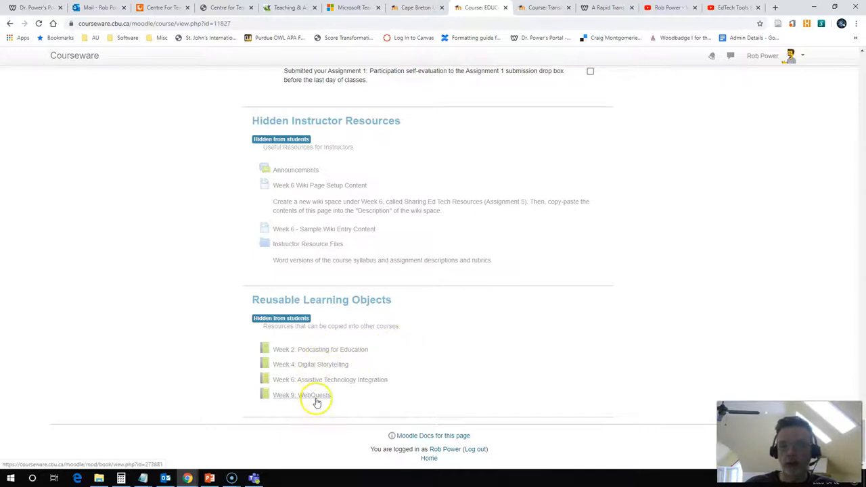
mouse_move(358, 357)
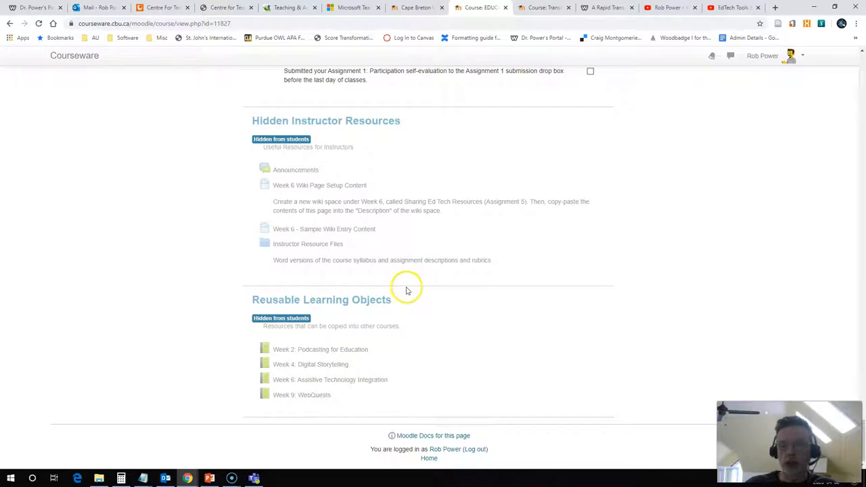
mouse_move(404, 271)
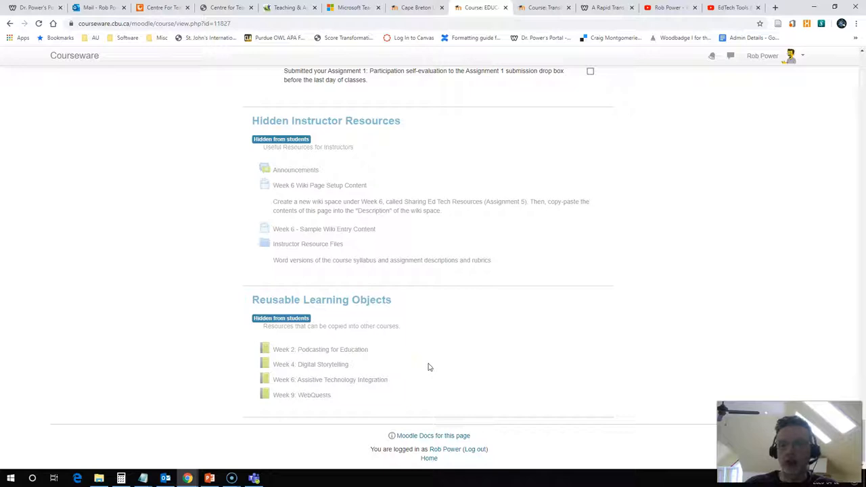
mouse_move(428, 368)
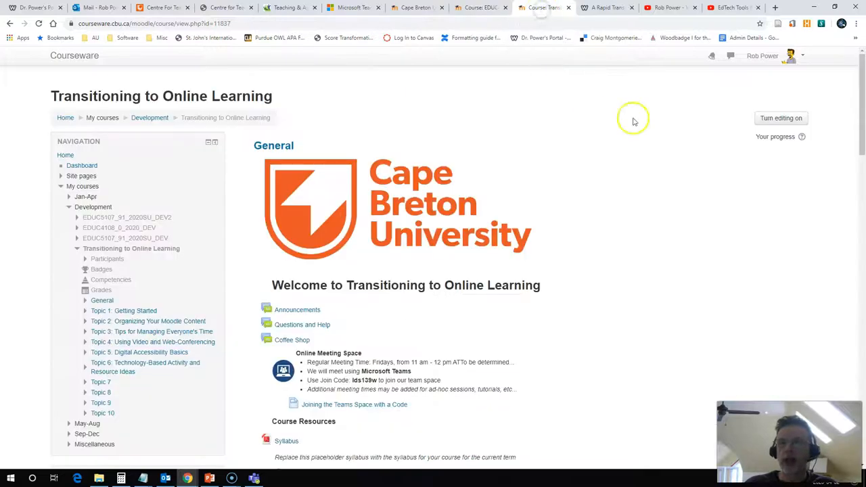
- Turn editing on for the course and start an Import from the Administration block
left_click(782, 118)
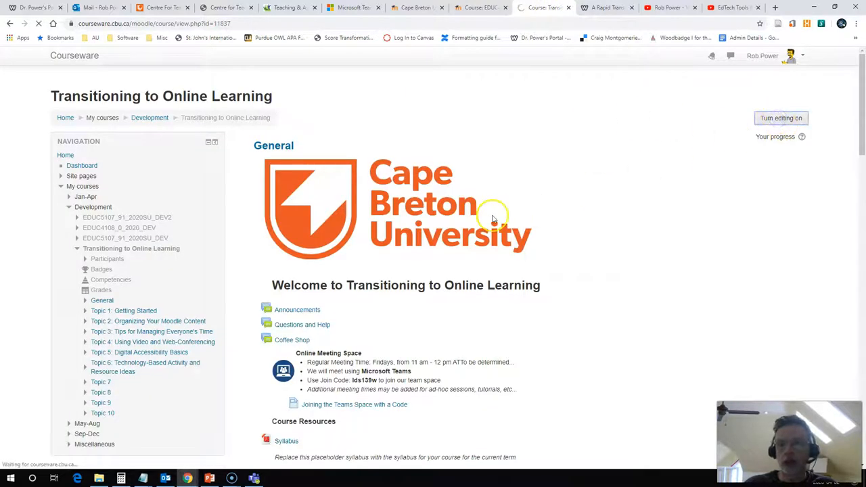
mouse_move(466, 209)
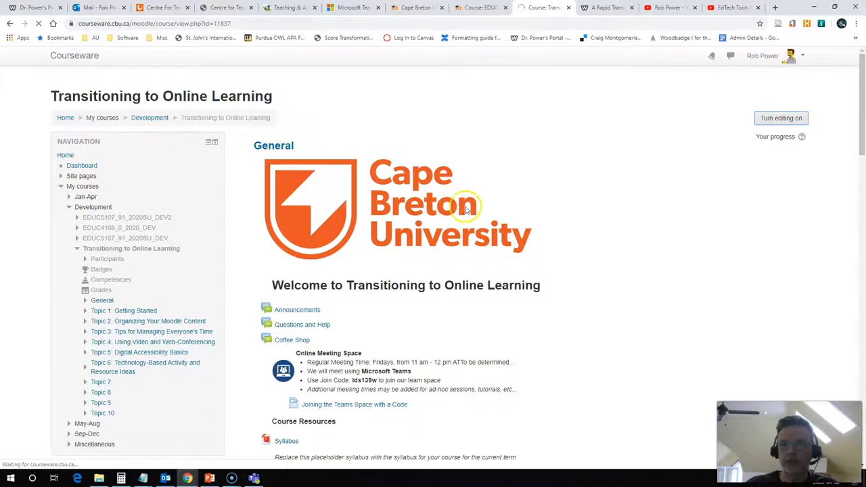
left_click(781, 117)
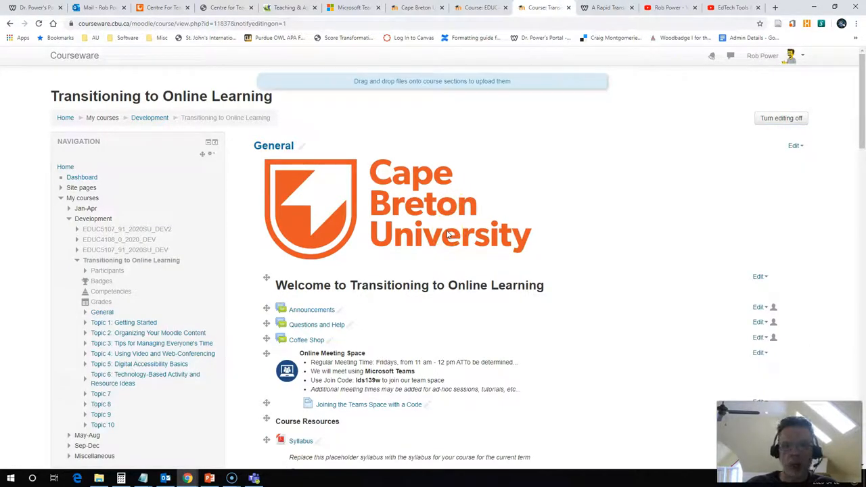
scroll("down", 3)
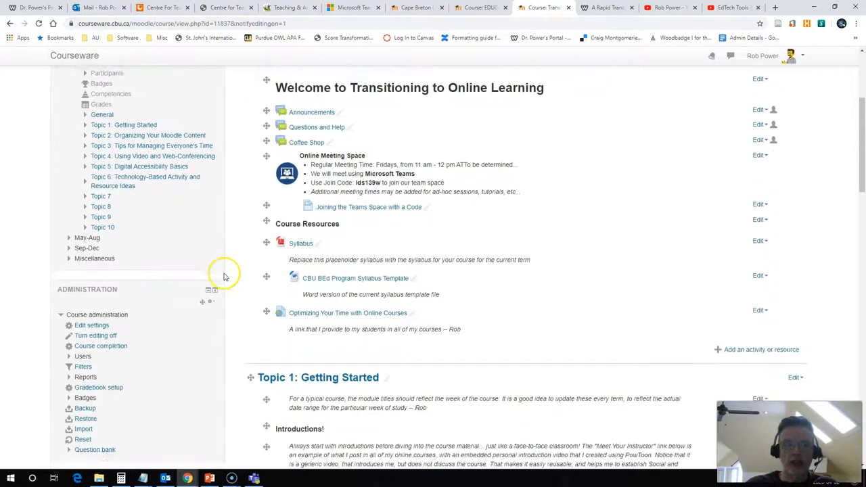
scroll("down", 3)
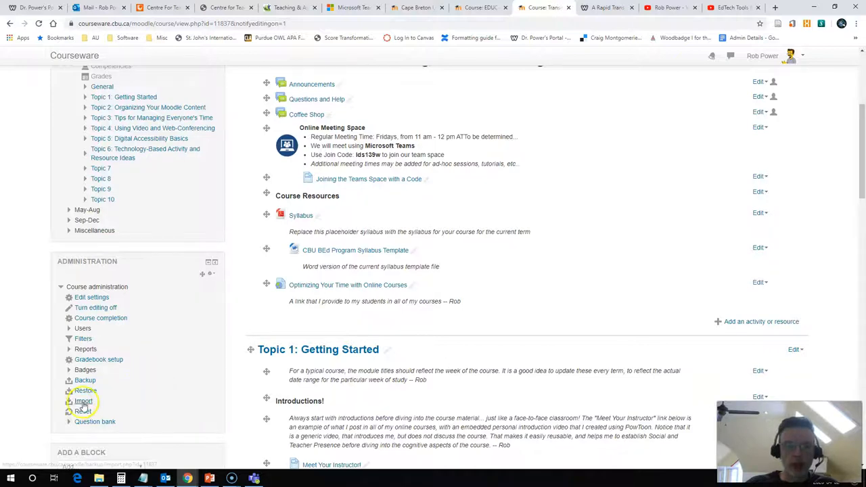
left_click(83, 401)
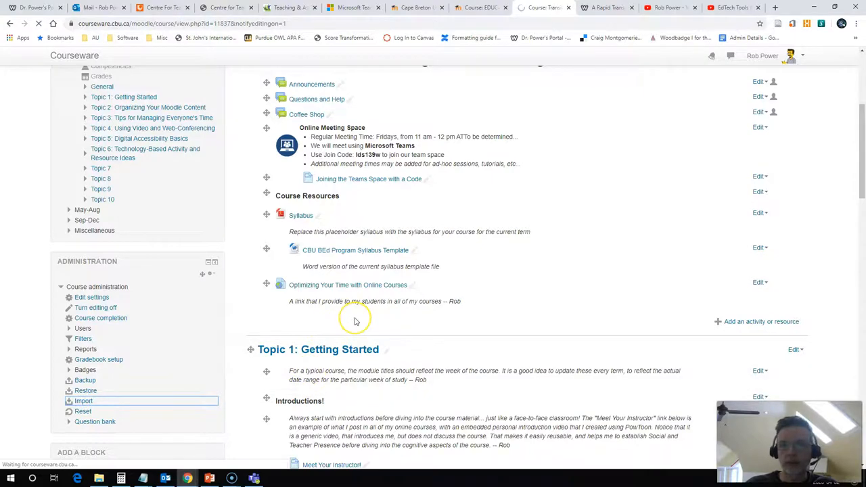
- Select EDUC4108_0_2020_DEV as the source course and continue to the import settings
left_click(84, 401)
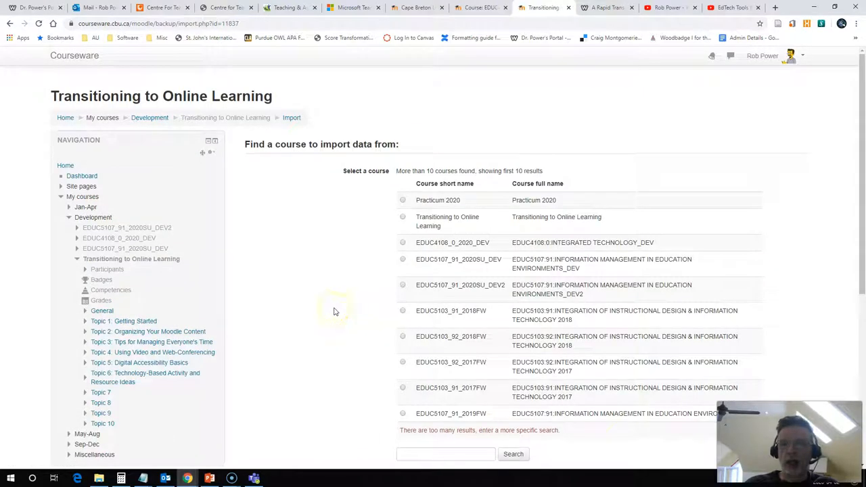
mouse_move(320, 309)
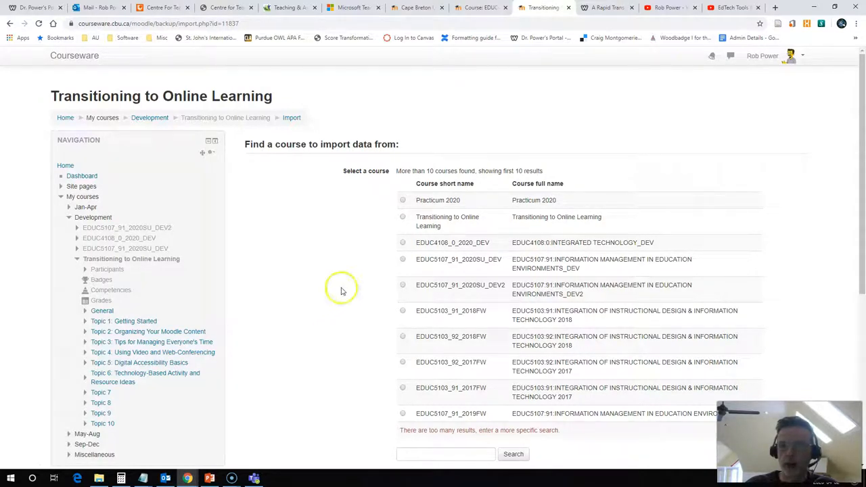
mouse_move(453, 243)
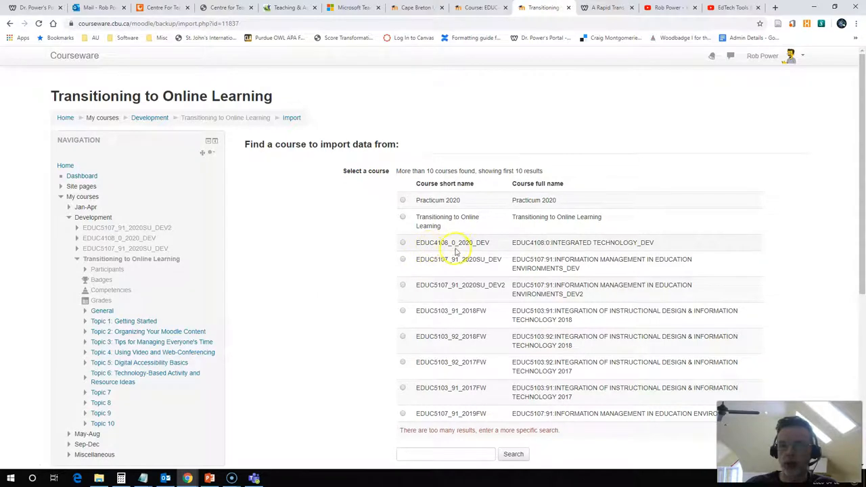
left_click(403, 242)
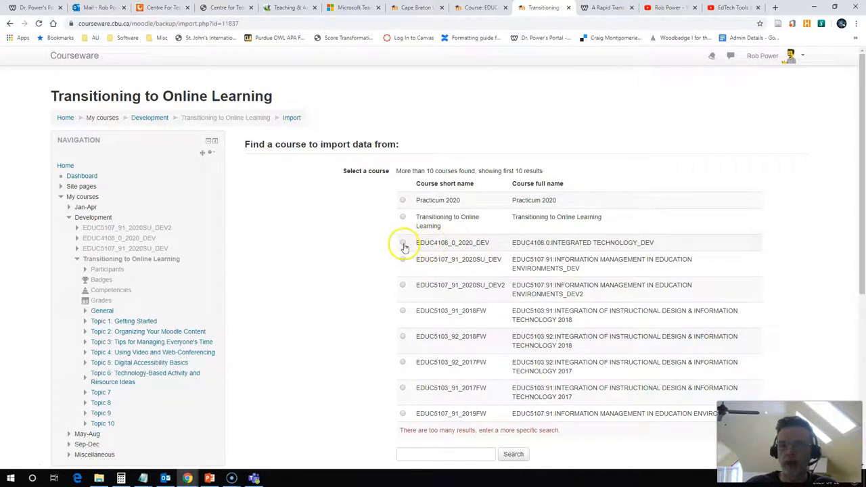
left_click(404, 242)
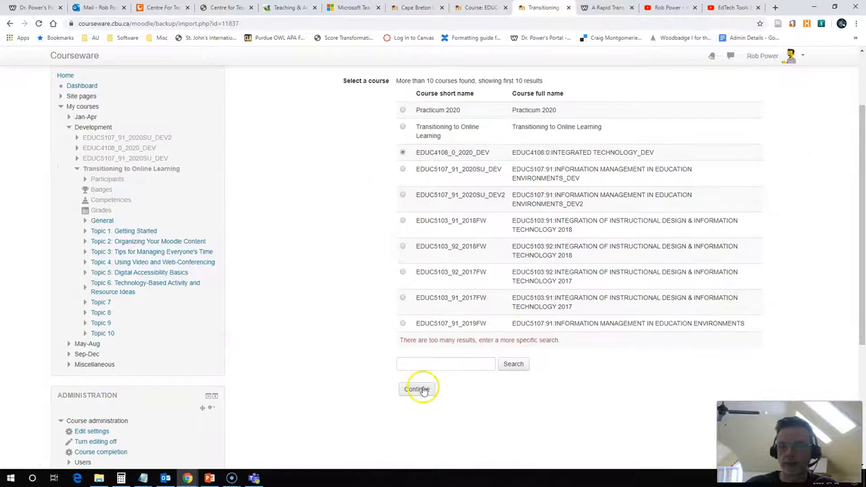
left_click(417, 390)
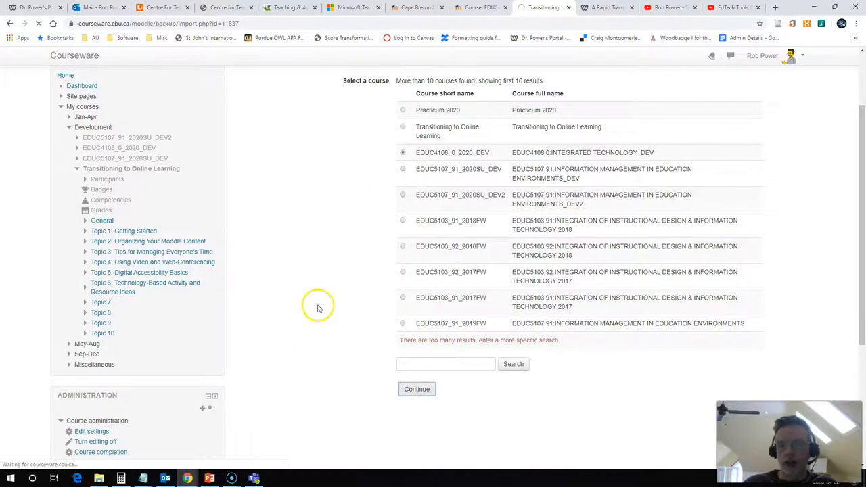
- Clear filters, calendar events, question bank, groups and competencies, keeping activities, resources and blocks
left_click(417, 390)
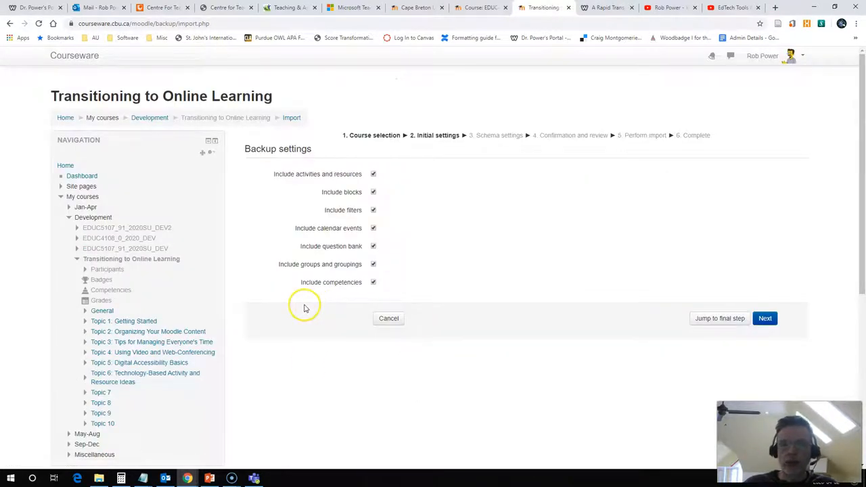
mouse_move(302, 308)
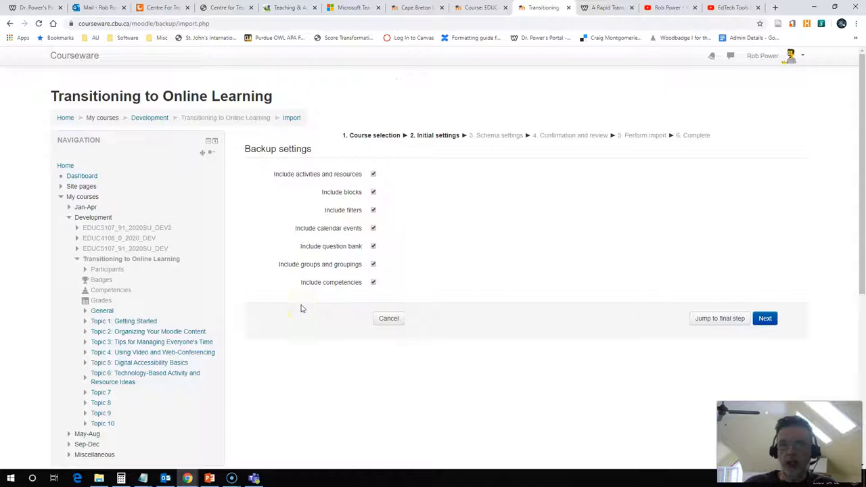
mouse_move(300, 307)
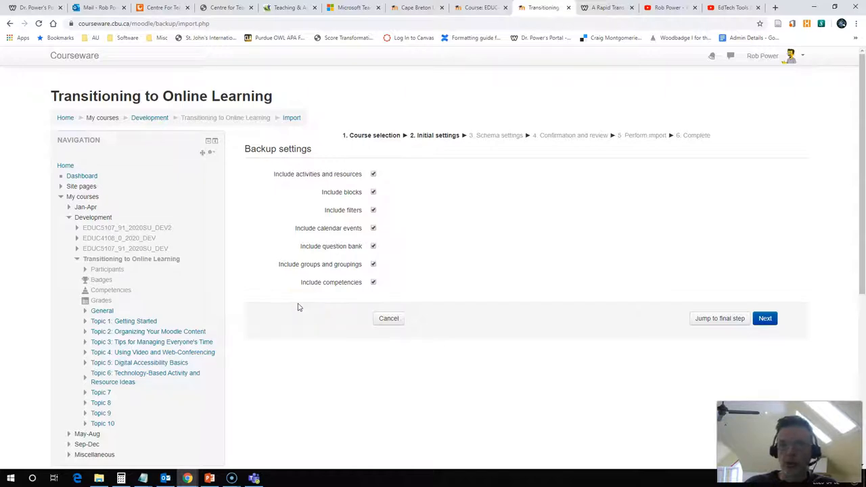
mouse_move(292, 309)
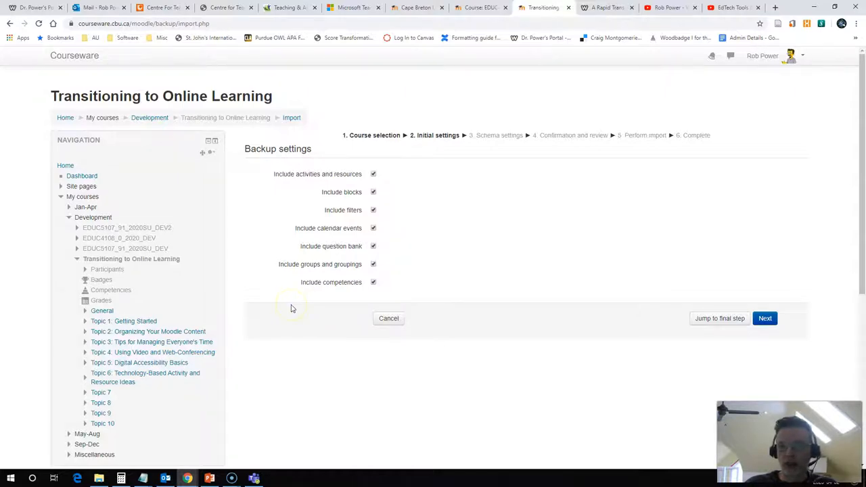
mouse_move(480, 284)
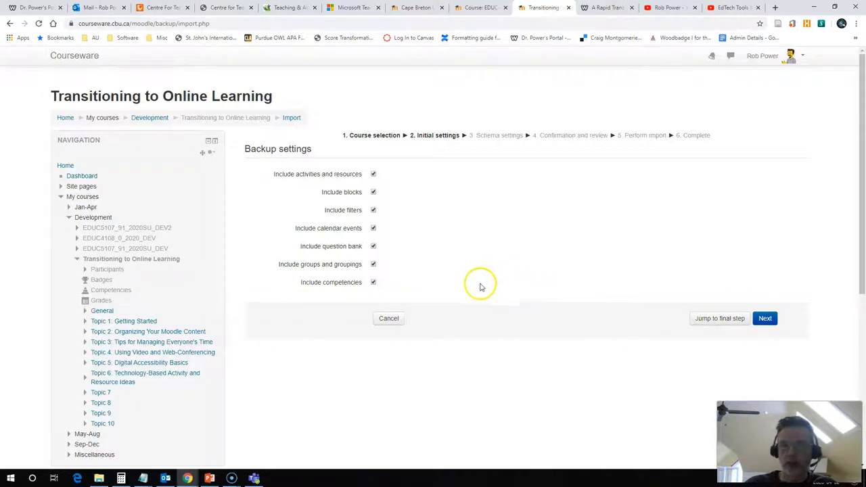
left_click(374, 283)
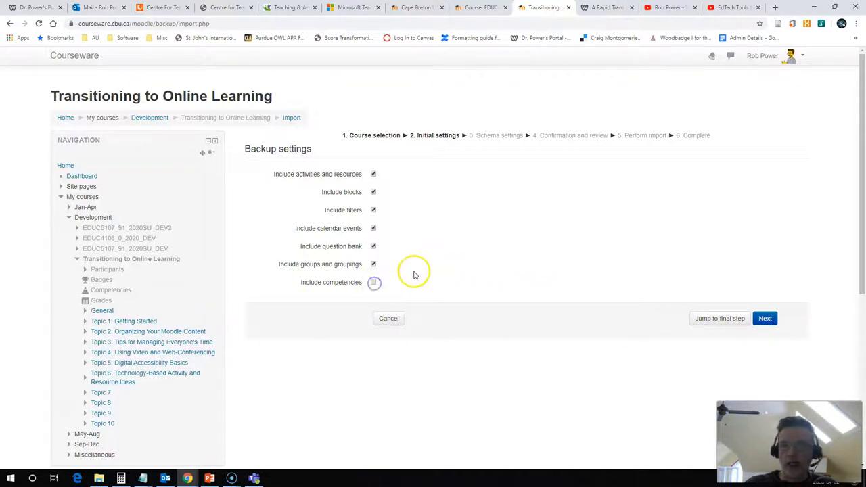
left_click(374, 264)
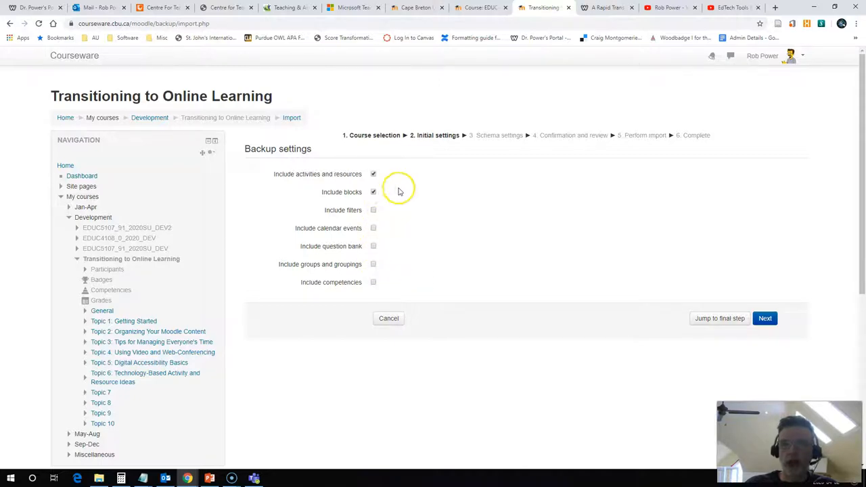
mouse_move(311, 184)
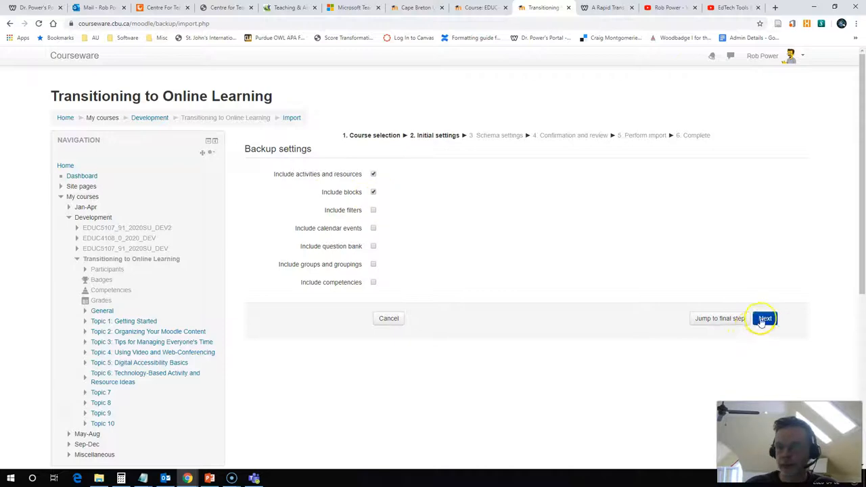
- Advance with Next to the Schema settings listing the source course's sections and items
left_click(765, 318)
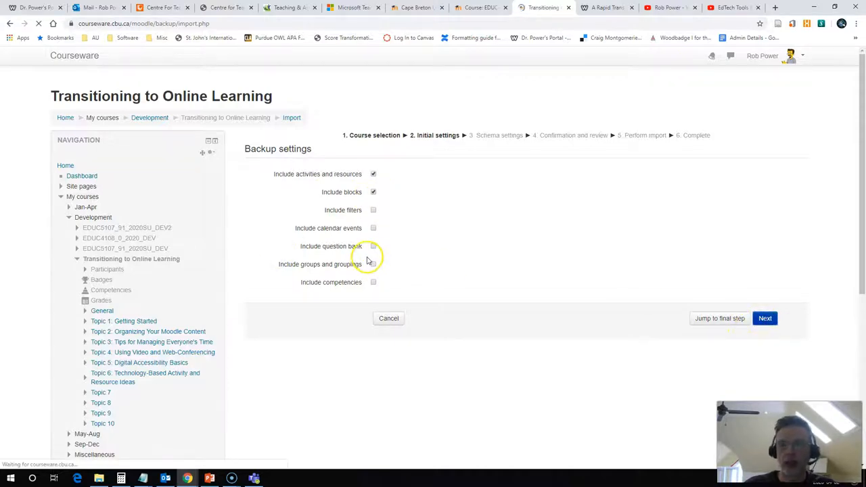
left_click(765, 318)
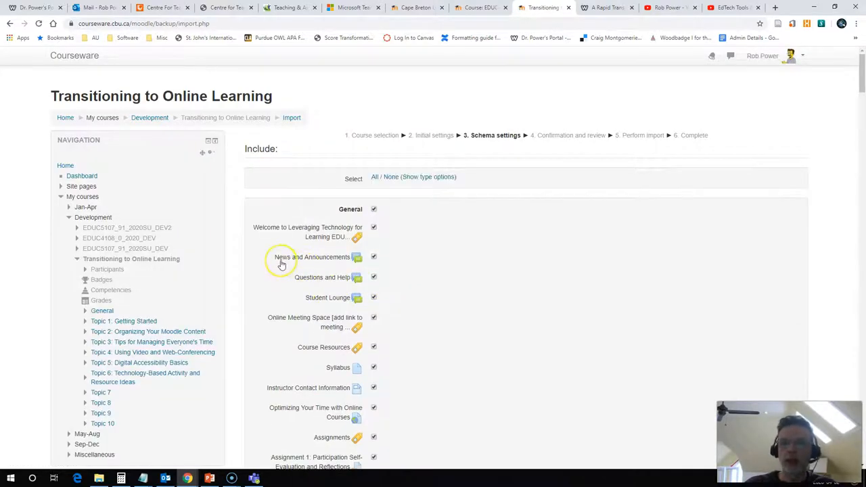
scroll("down", 3)
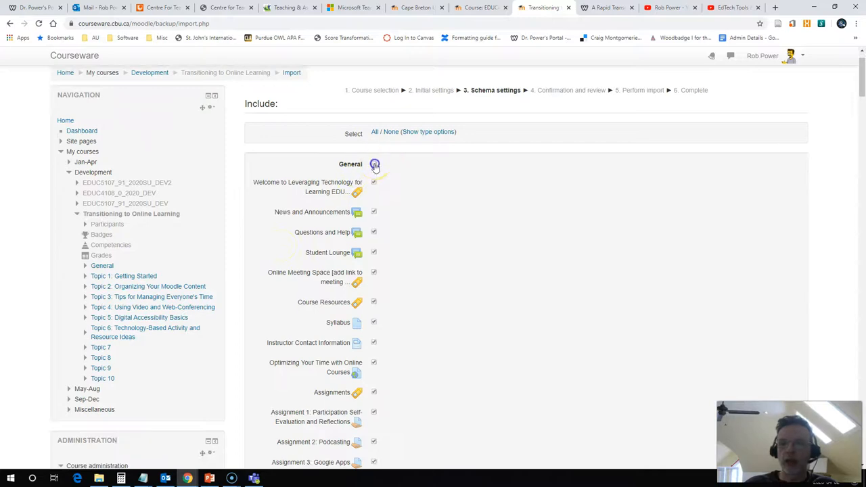
left_click(374, 164)
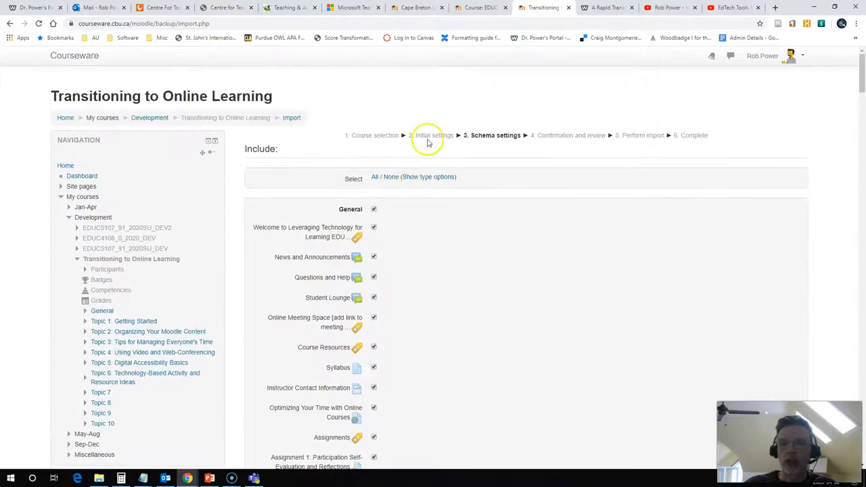
mouse_move(436, 258)
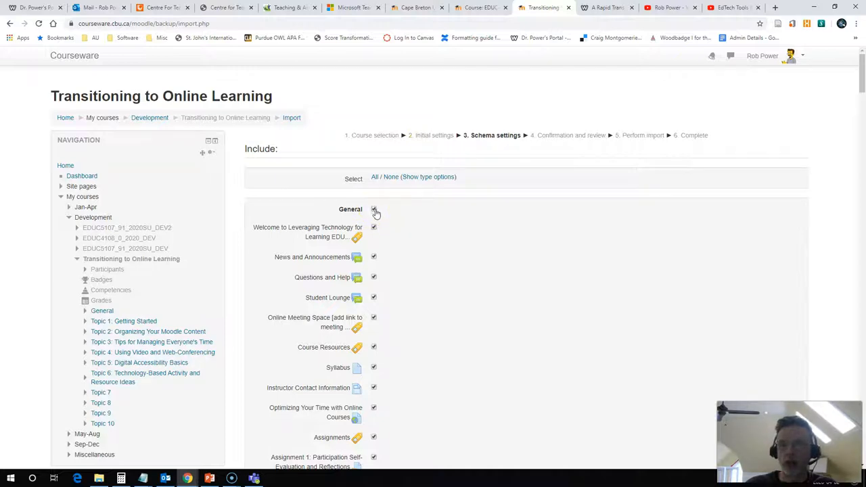
- Exclude the General section from the import and work down the item list
left_click(375, 209)
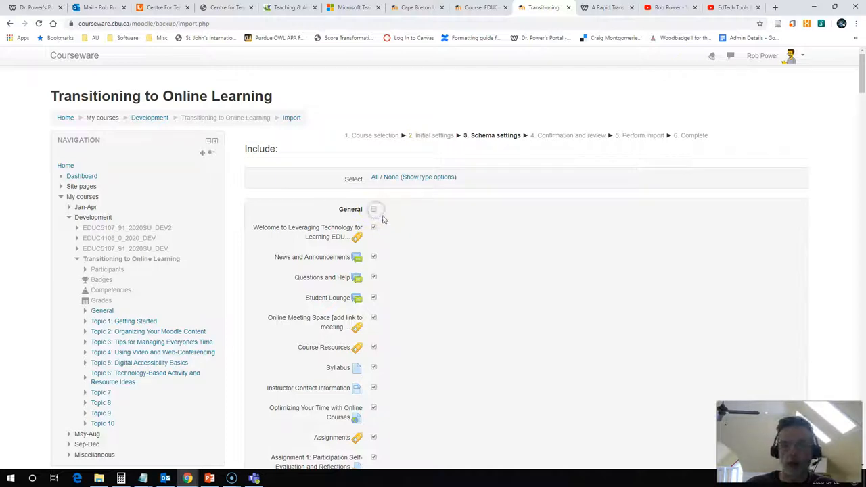
scroll("down", 3)
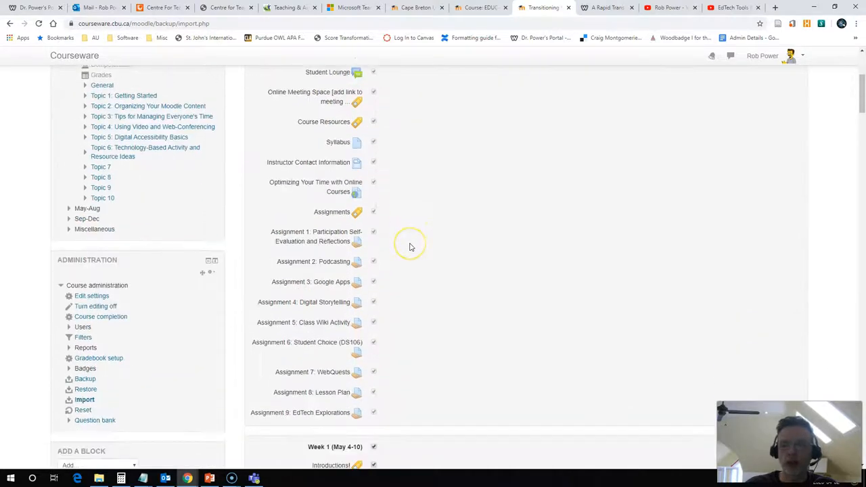
scroll("down", 3)
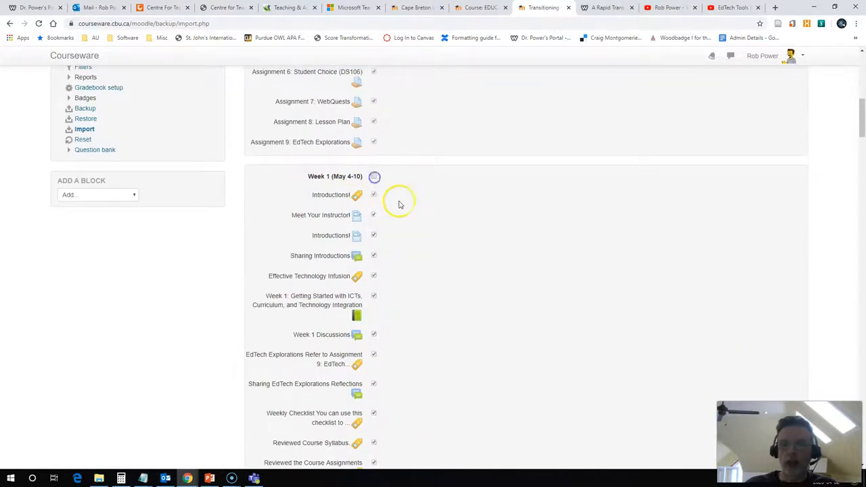
scroll("down", 3)
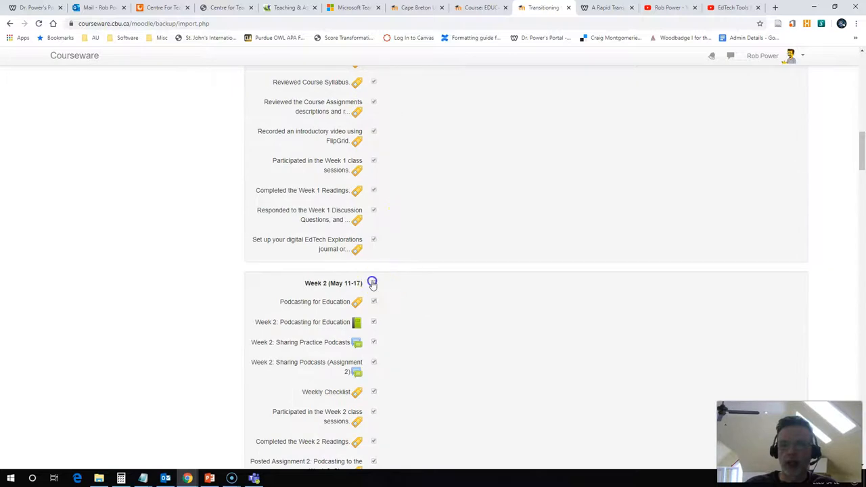
scroll("down", 3)
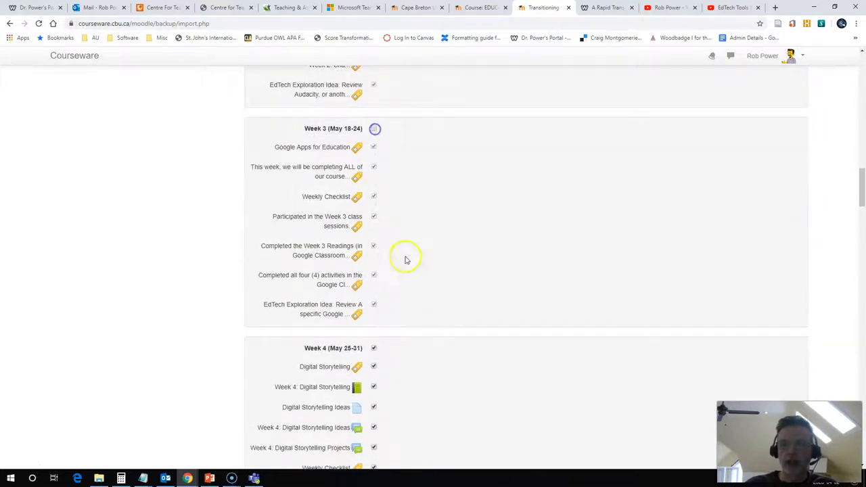
scroll("down", 3)
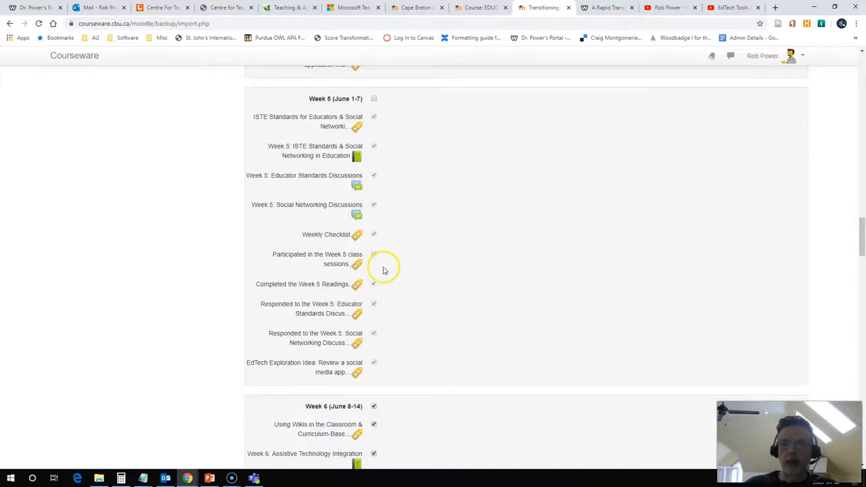
scroll("down", 3)
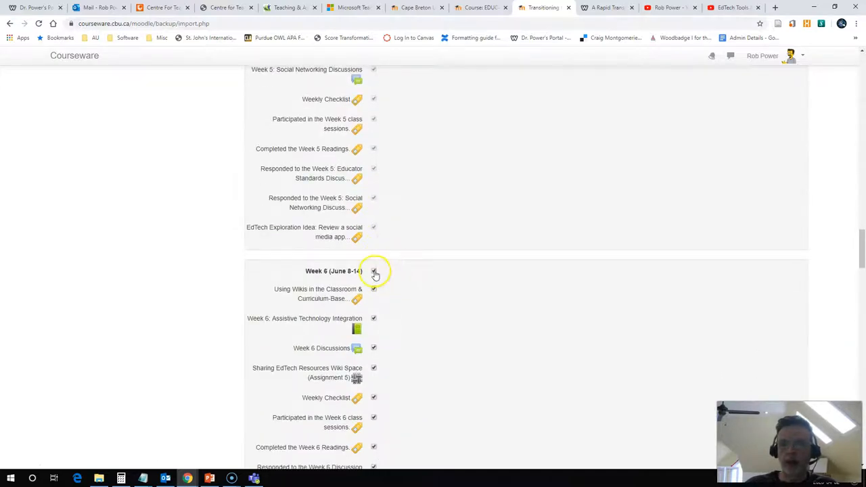
- Exclude the Week 6 section and continue down the list to the Reusable Learning Objects books
left_click(374, 271)
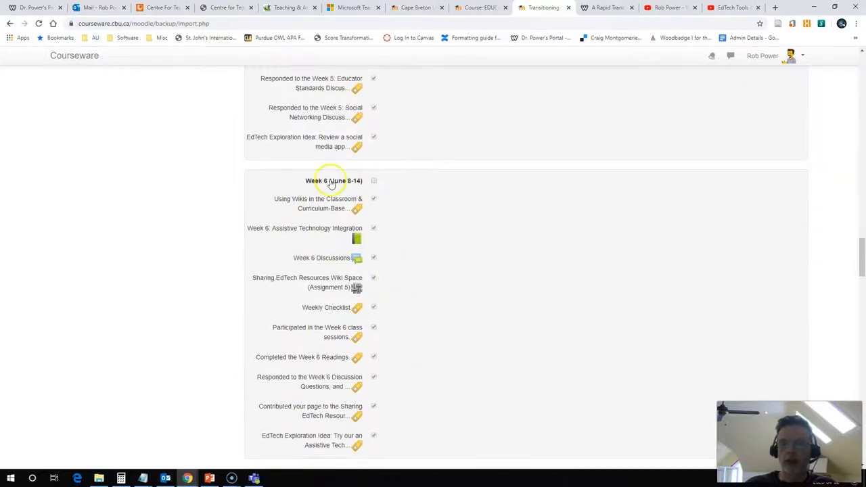
mouse_move(382, 255)
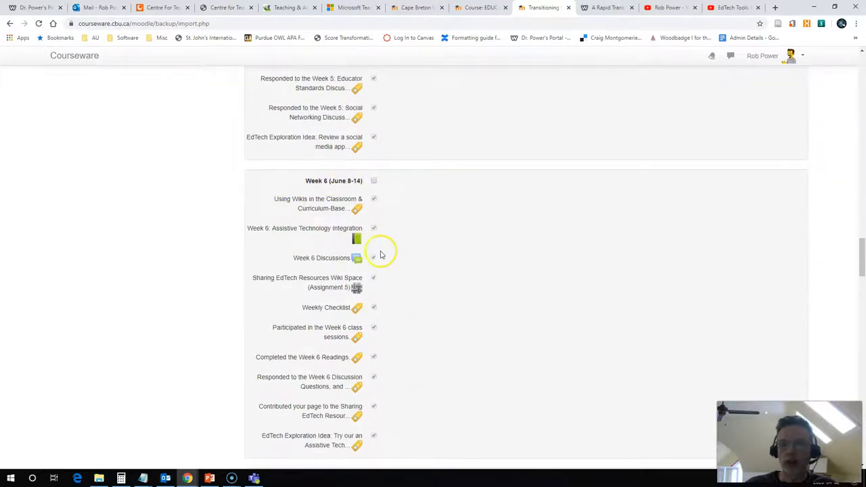
scroll("down", 3)
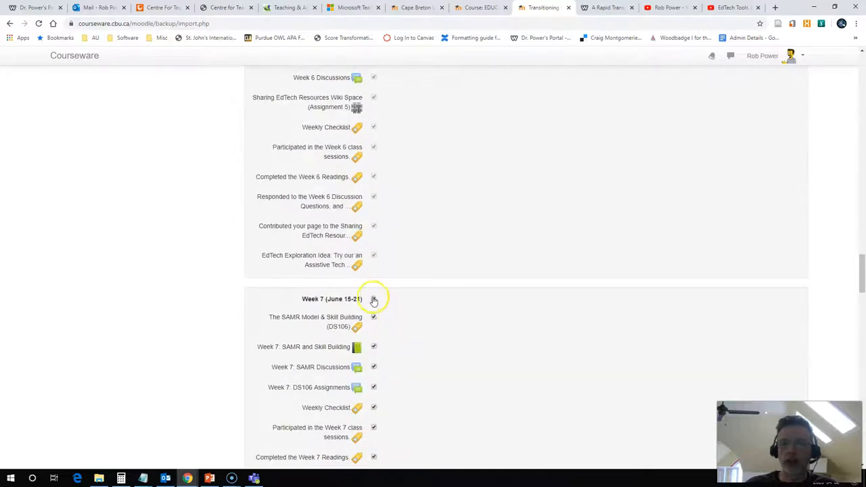
scroll("down", 3)
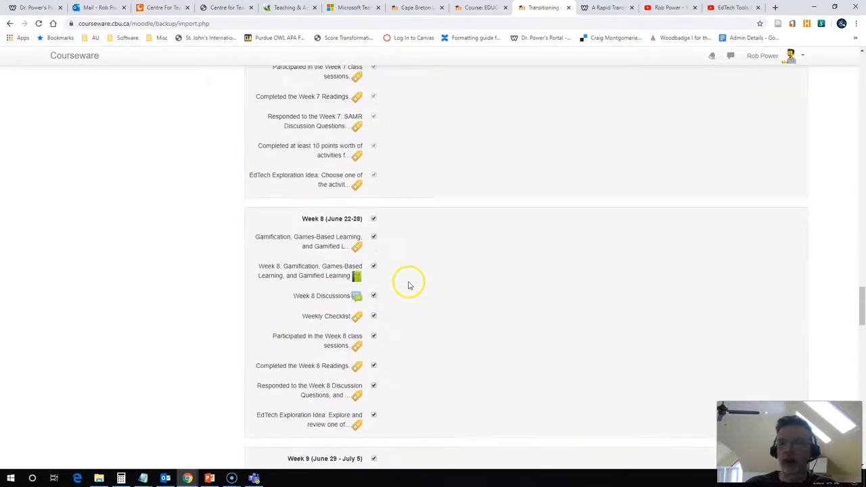
scroll("down", 3)
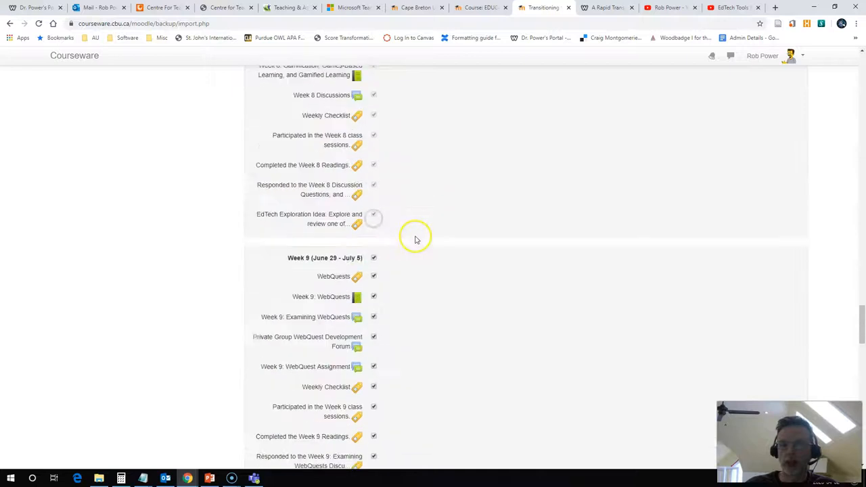
scroll("down", 3)
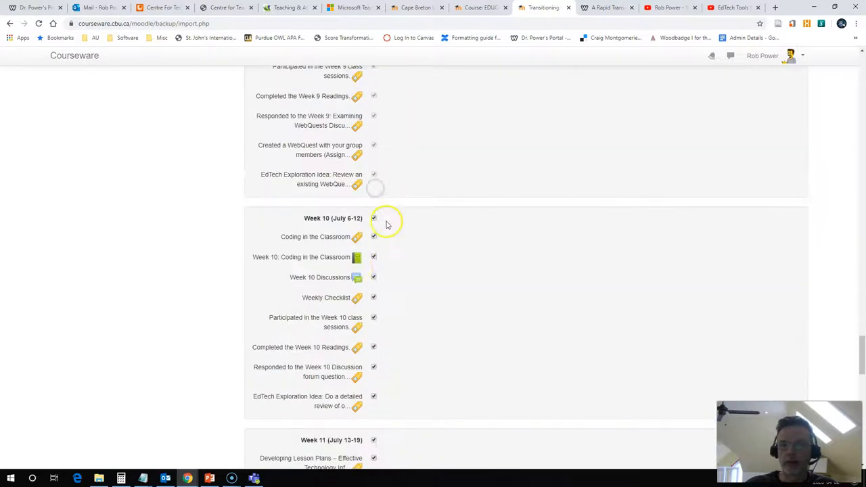
scroll("down", 3)
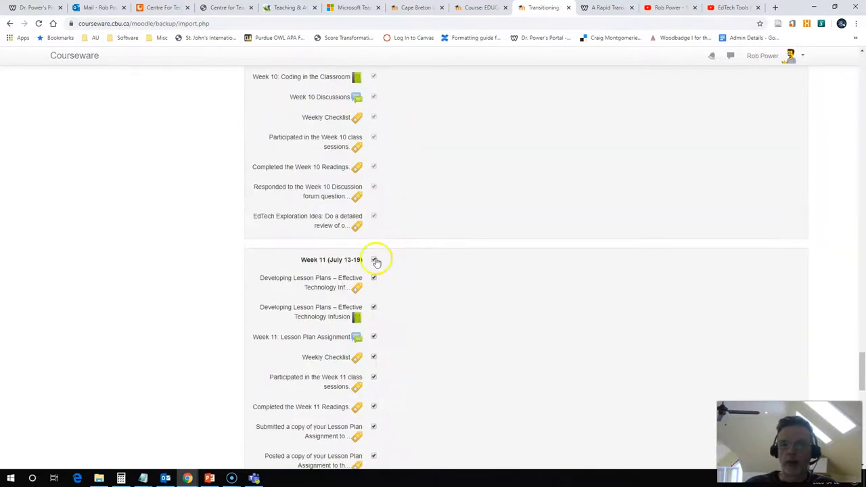
scroll("down", 3)
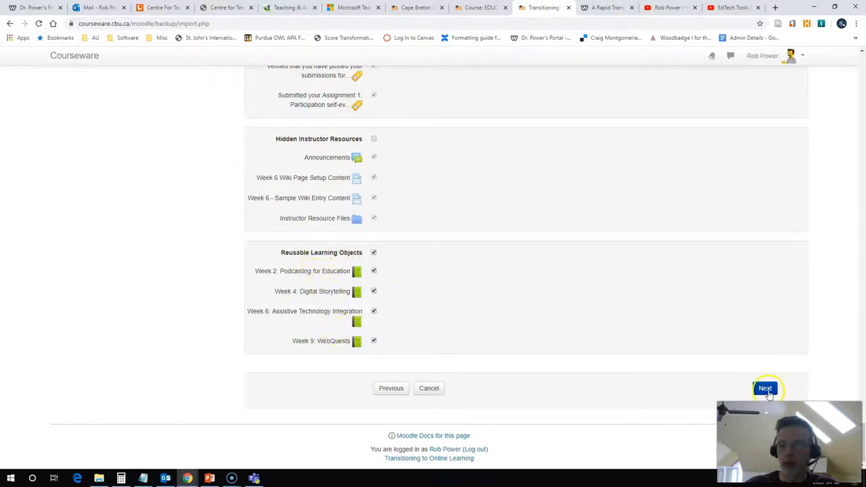
- Review the included items on the confirmation page and perform the import of the four books
left_click(765, 387)
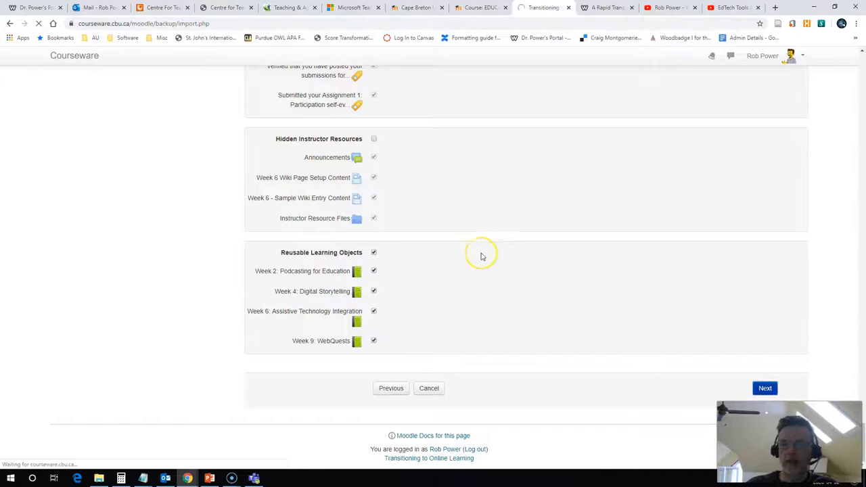
left_click(765, 387)
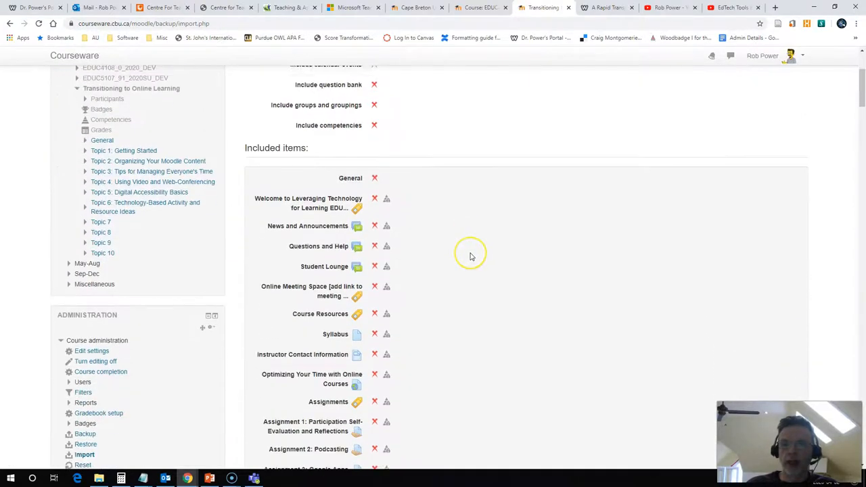
scroll("down", 3)
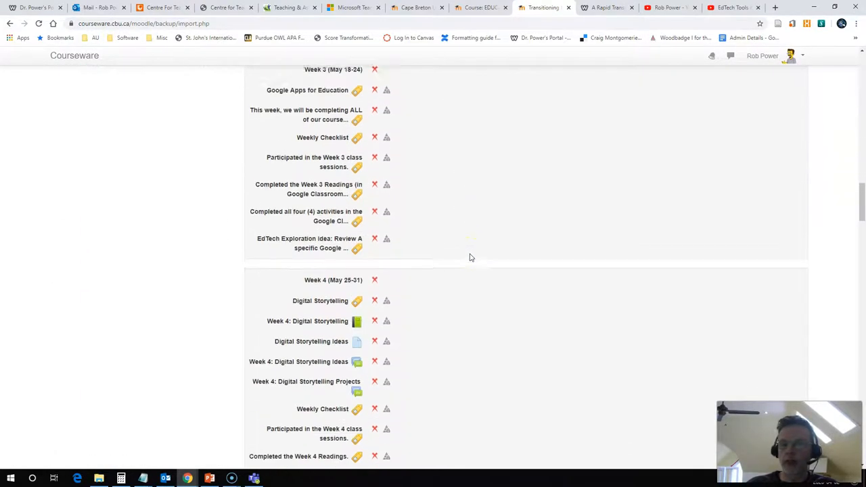
scroll("down", 3)
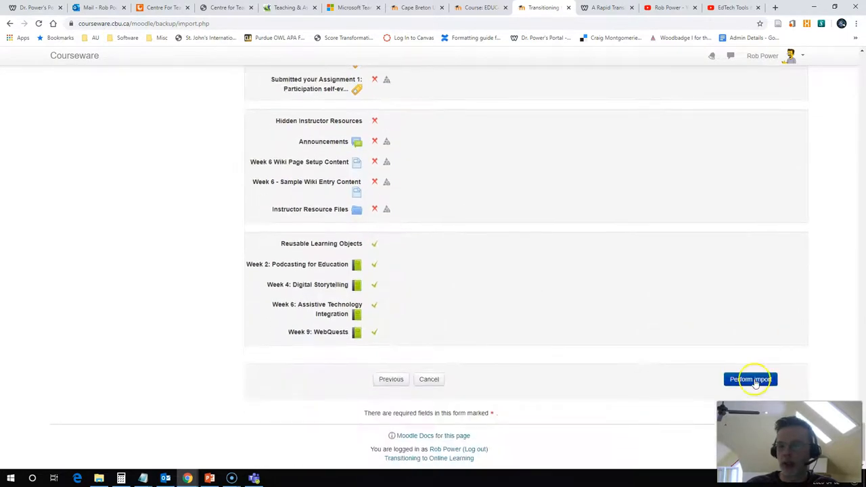
left_click(750, 379)
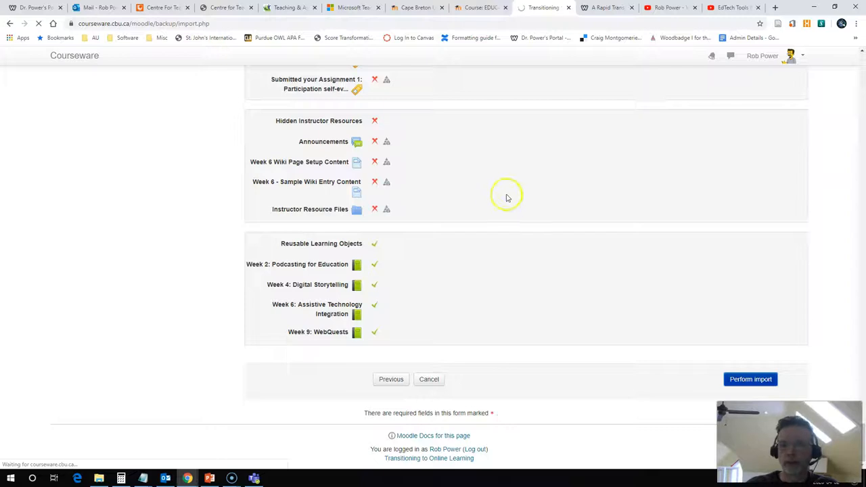
left_click(750, 379)
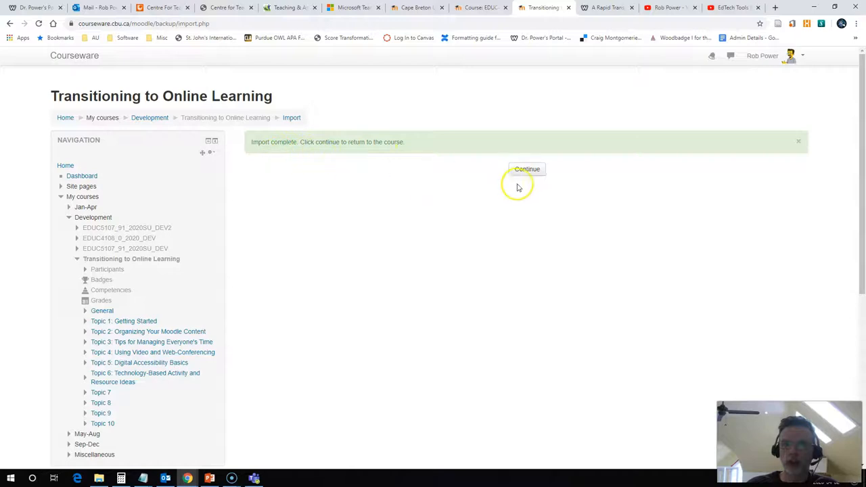
- Continue back to the course and scroll to the hidden Reusable Learning Objects section with the four books
left_click(528, 170)
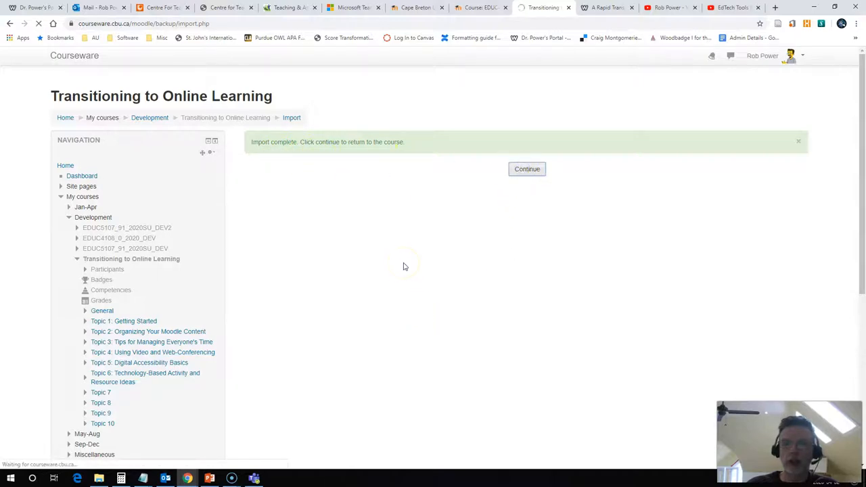
left_click(527, 168)
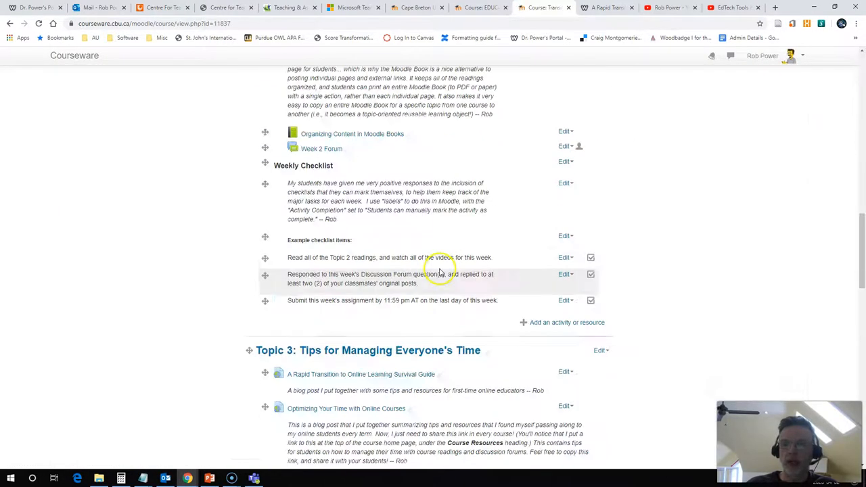
scroll("down", 3)
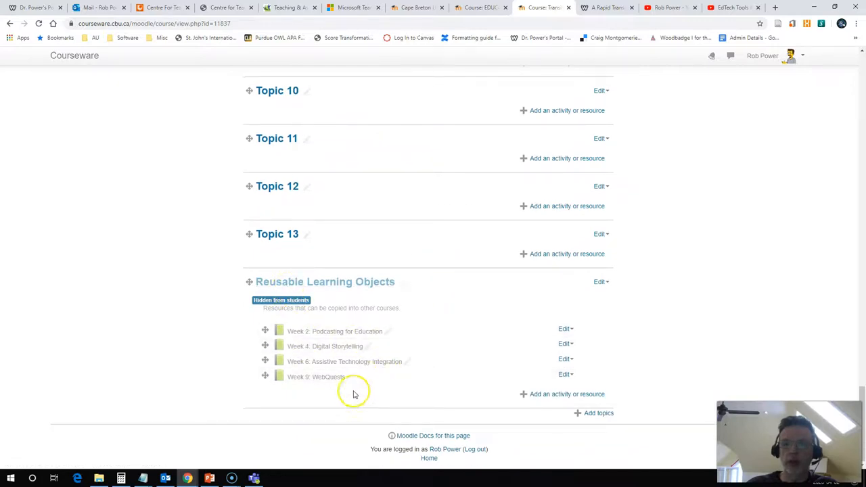
mouse_move(414, 379)
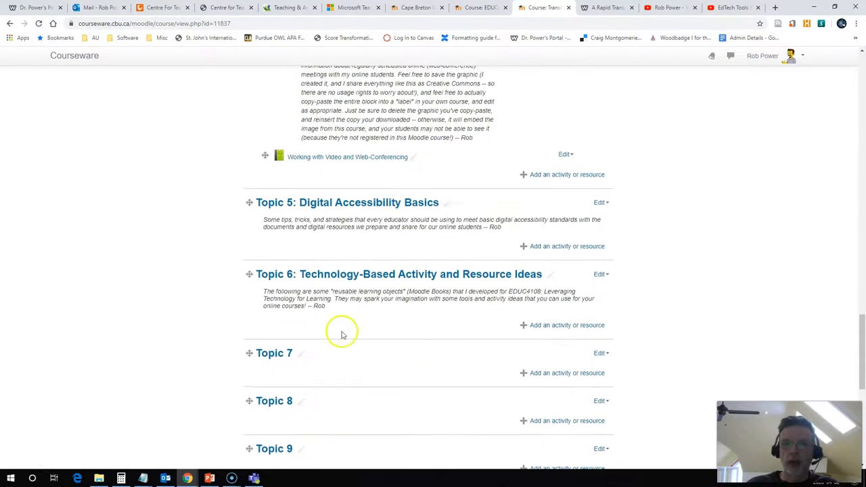
scroll("down", 3)
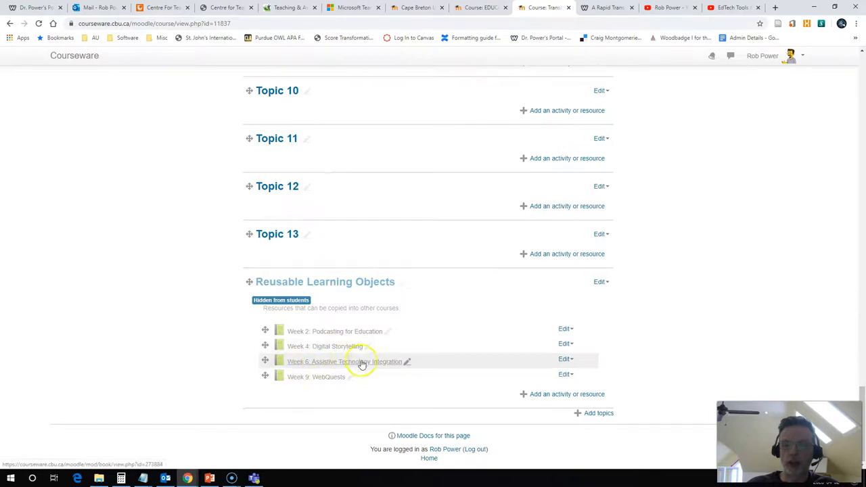
mouse_move(266, 361)
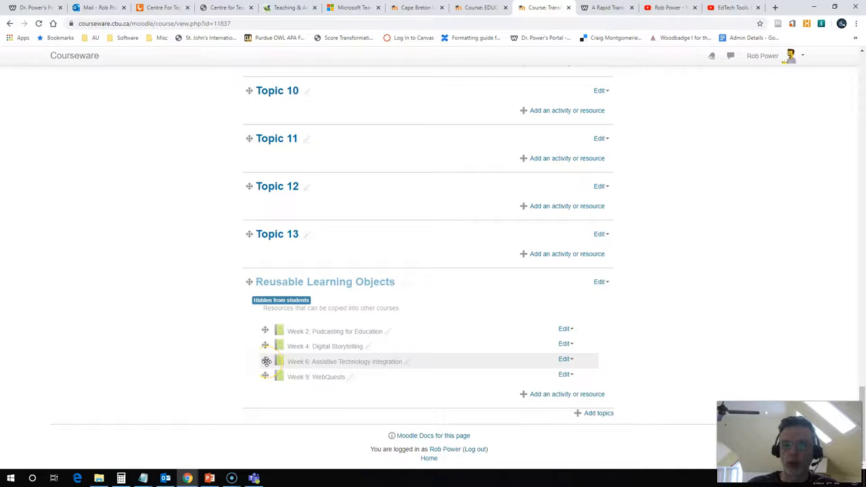
- Move the Week 6: Assistive Technology Integration book from Reusable Learning Objects into Topic 9
left_click(265, 362)
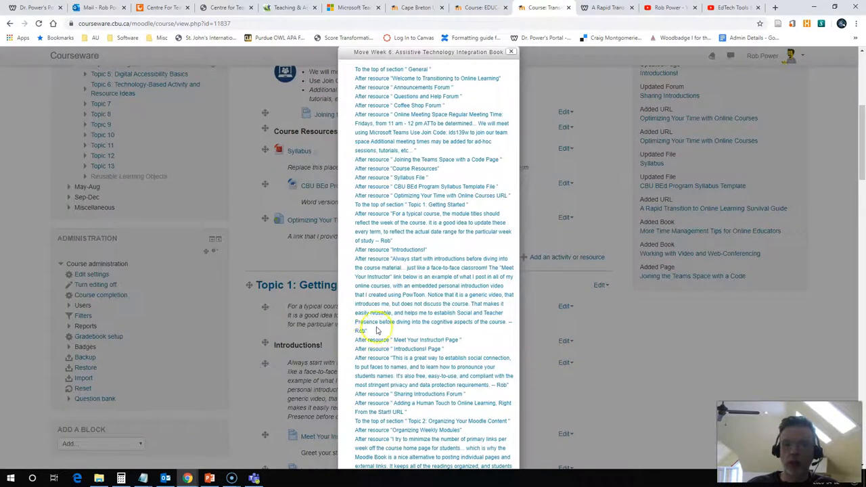
mouse_move(382, 296)
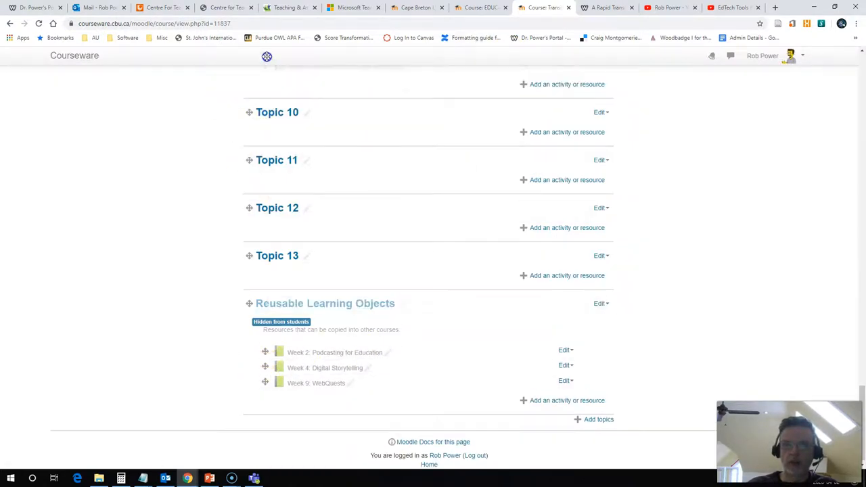
scroll("up", 3)
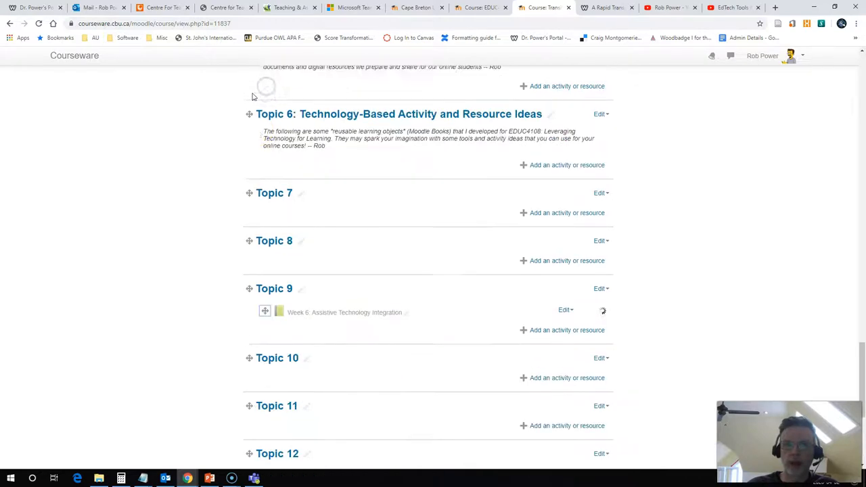